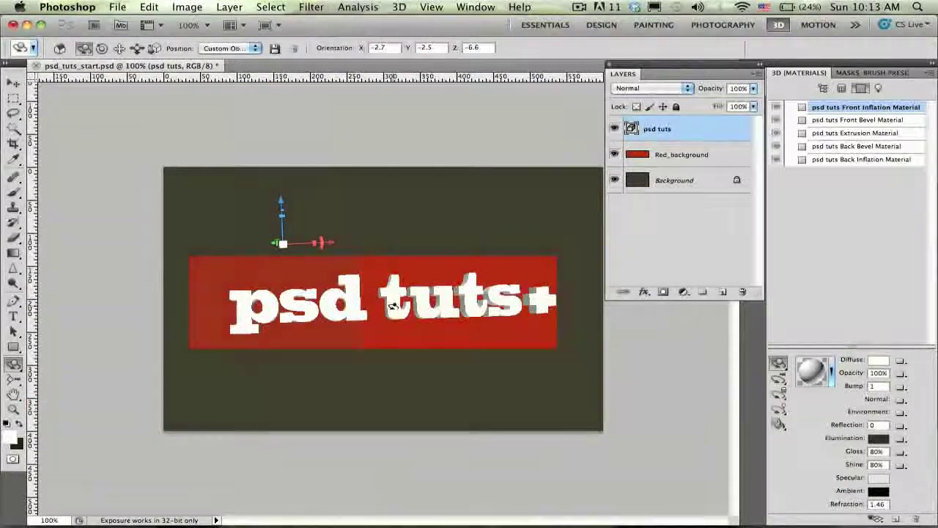
Hide the 'psd tuts' text layer and make Red_background the working layer.
click(614, 129)
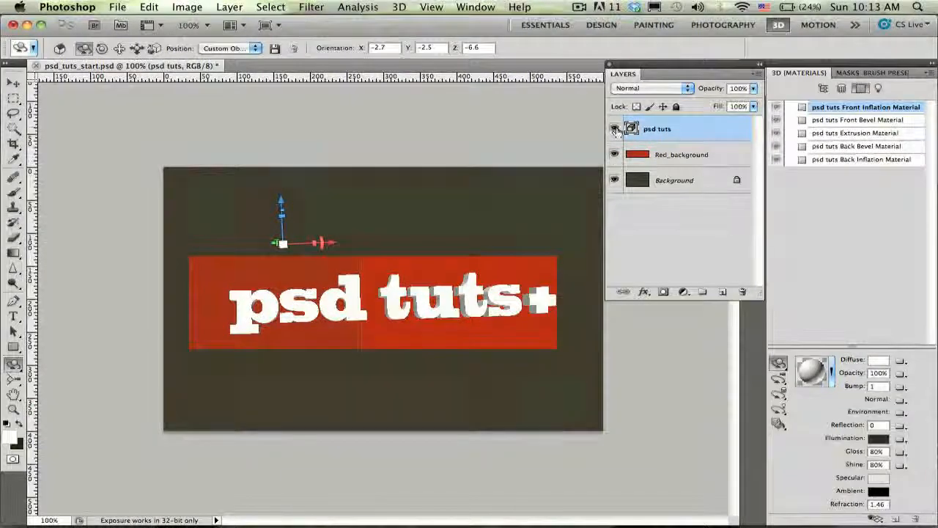
click(614, 129)
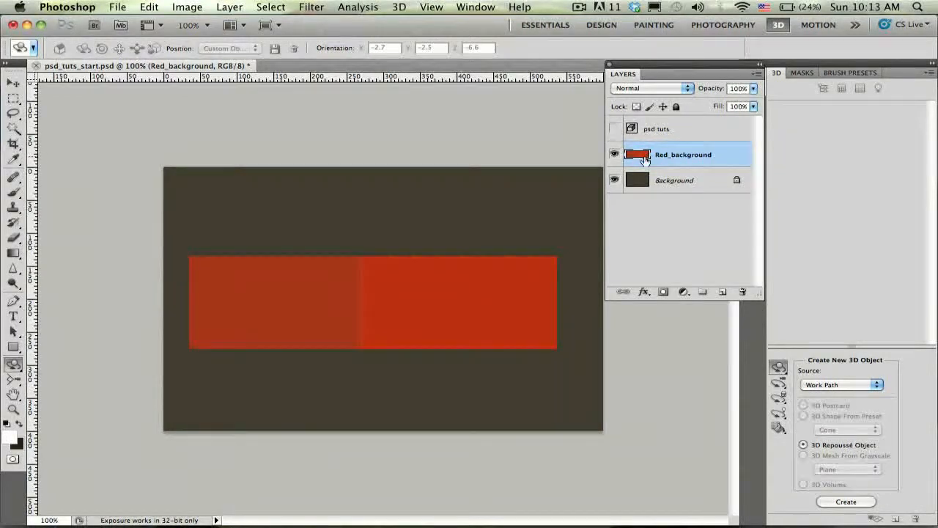
Select the Red_background pixels and show the Paths panel to make a work path.
right_click(637, 156)
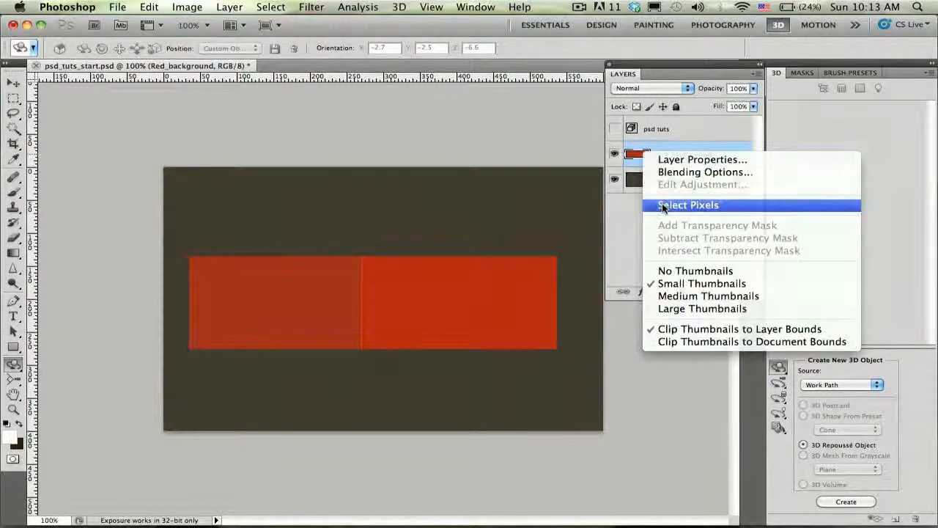
click(687, 206)
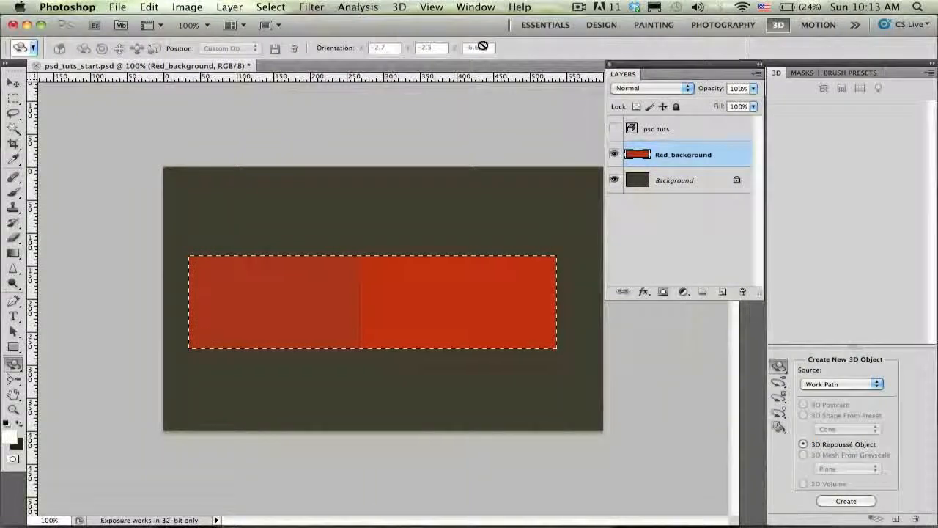
click(475, 6)
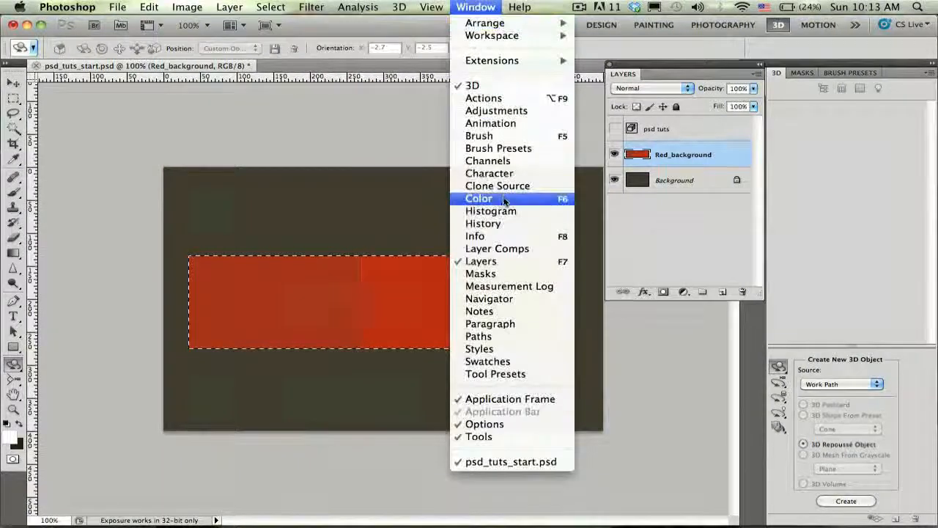
click(478, 335)
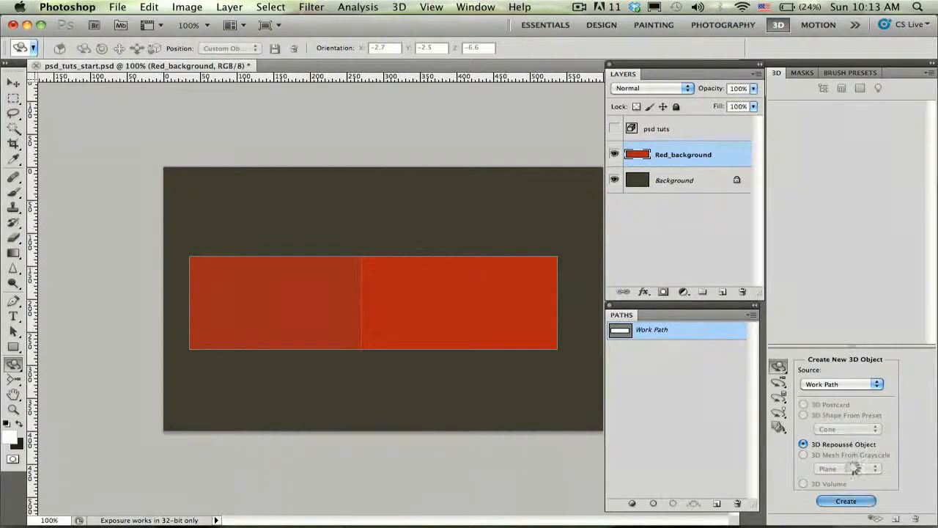
Create a 3D Repoussé object from the red bar's work path and confirm it.
click(845, 501)
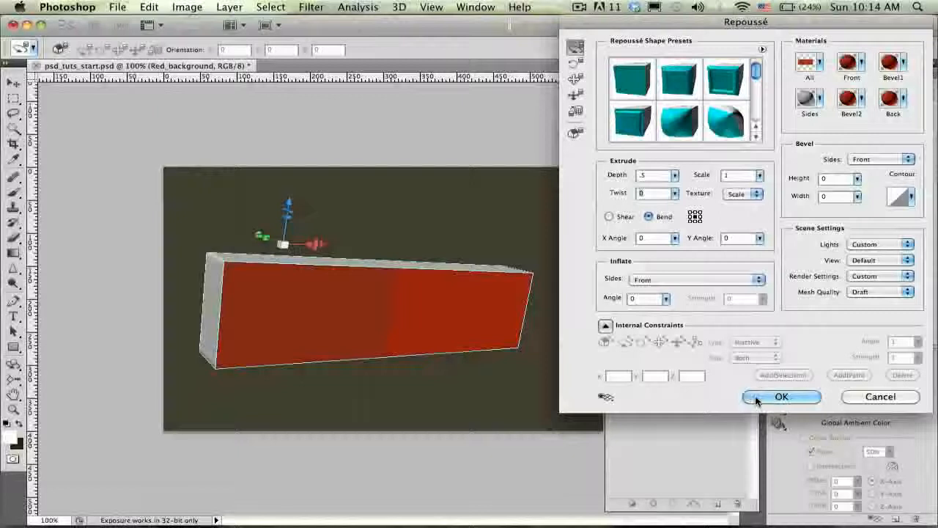
click(779, 395)
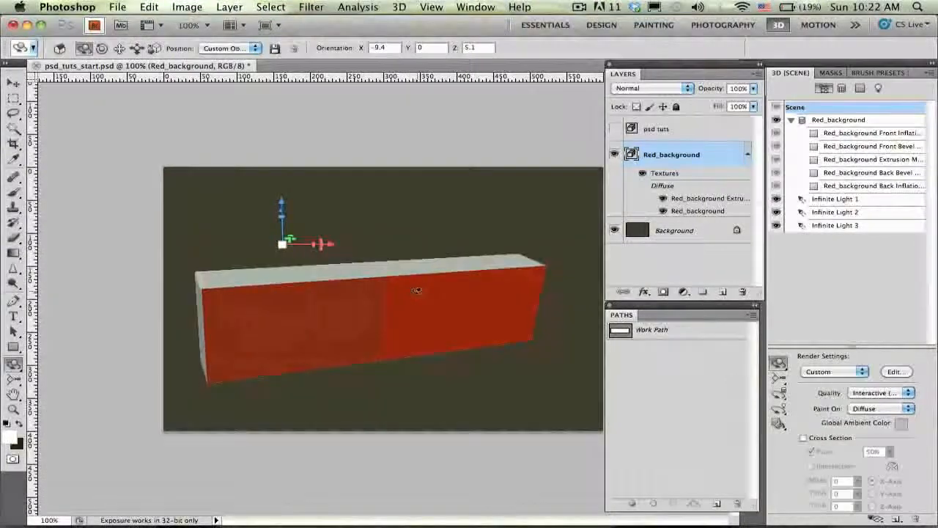
Orbit the red 3D box to inspect it, then rotate it back to a front view.
drag(418, 290, 286, 311)
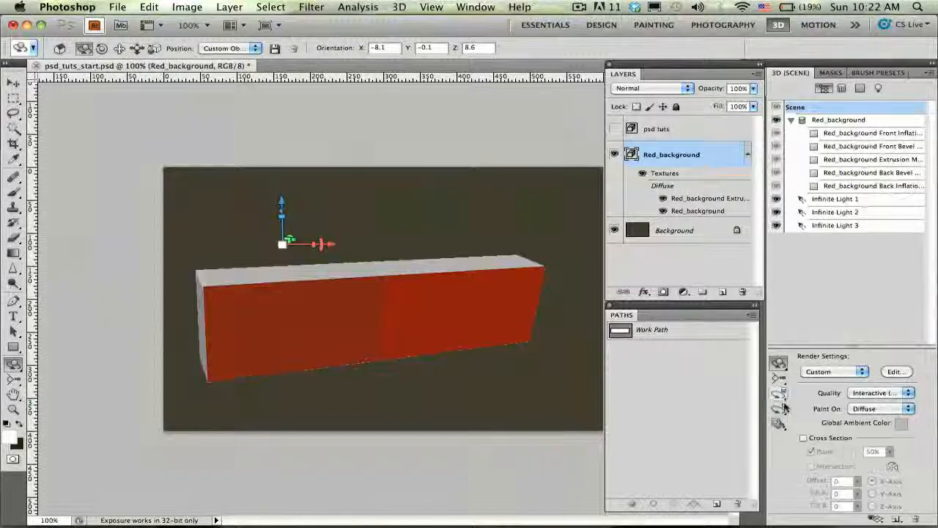
click(778, 422)
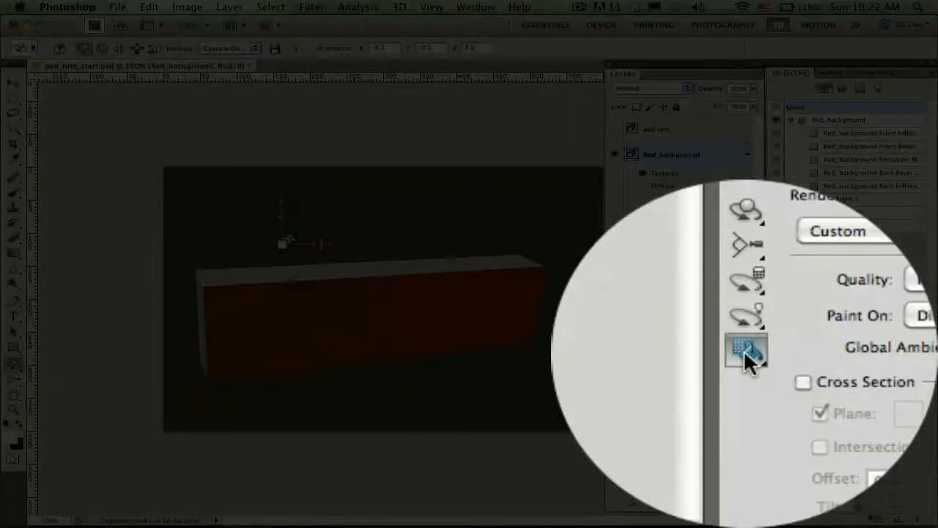
click(746, 349)
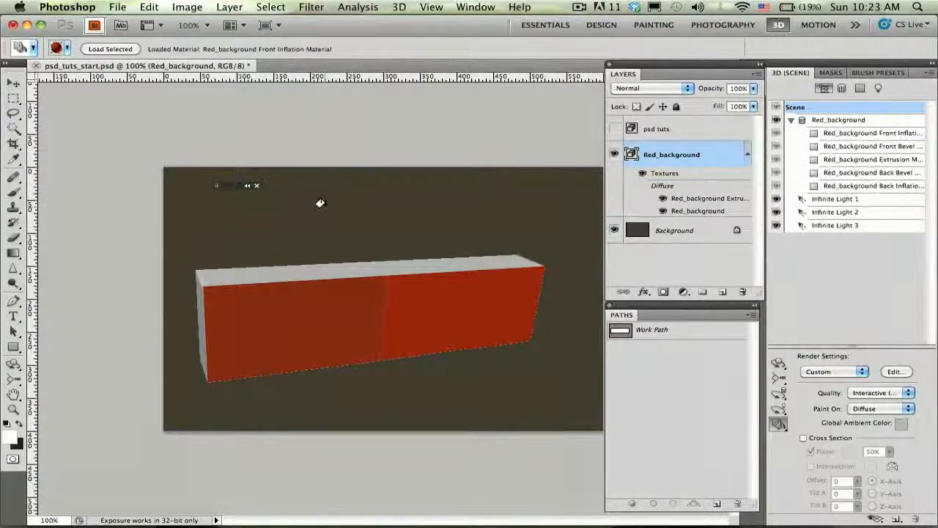
drag(320, 202, 282, 266)
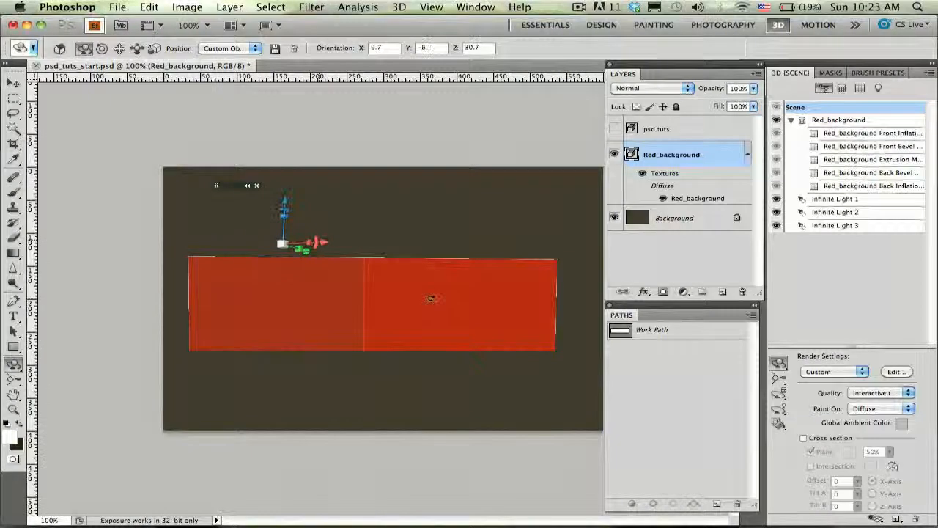
Draw a rectangular marquee just inside the red bar and convert it to a work path.
click(14, 99)
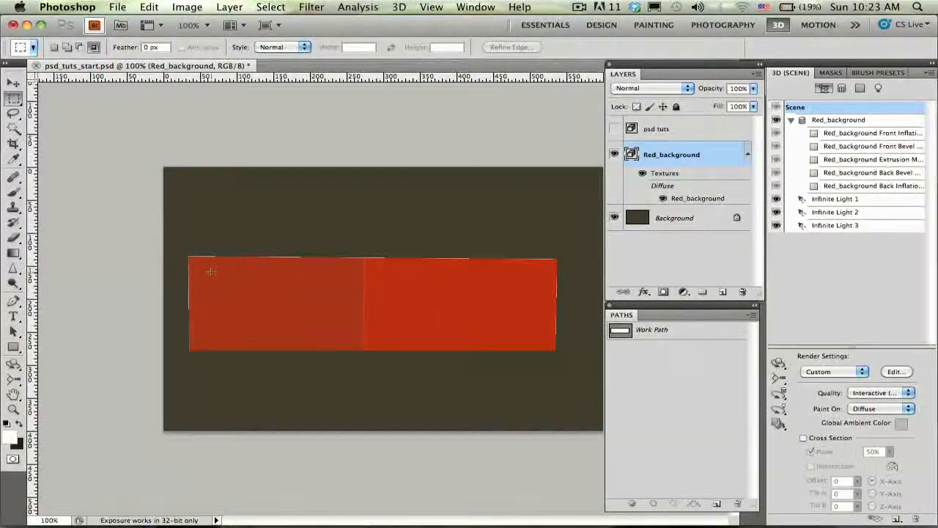
drag(209, 272, 492, 334)
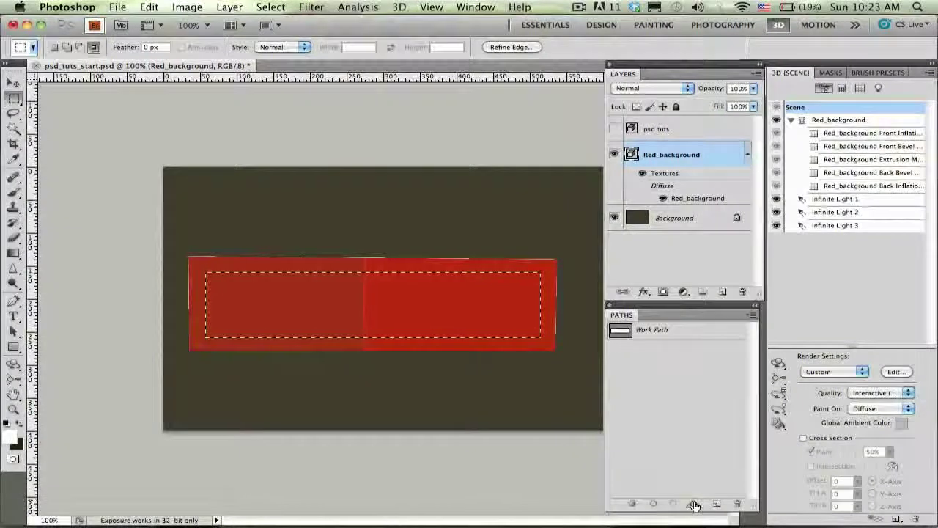
click(650, 329)
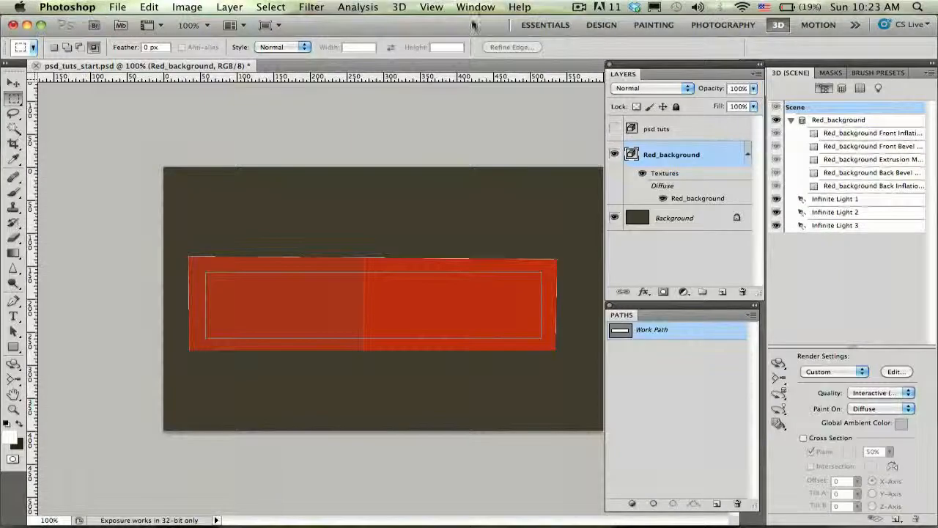
Create Repoussé constraints from the inner rectangle path via the 3D menu.
click(399, 7)
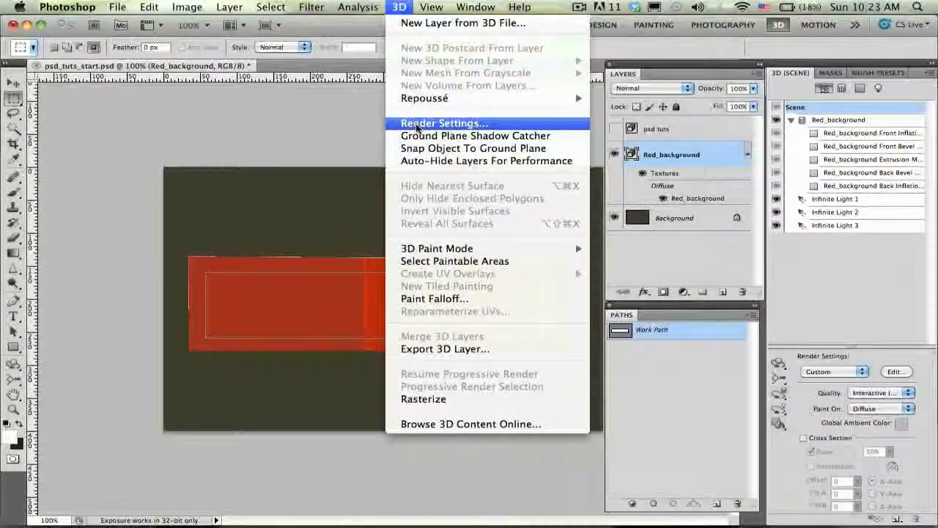
mouse_move(425, 97)
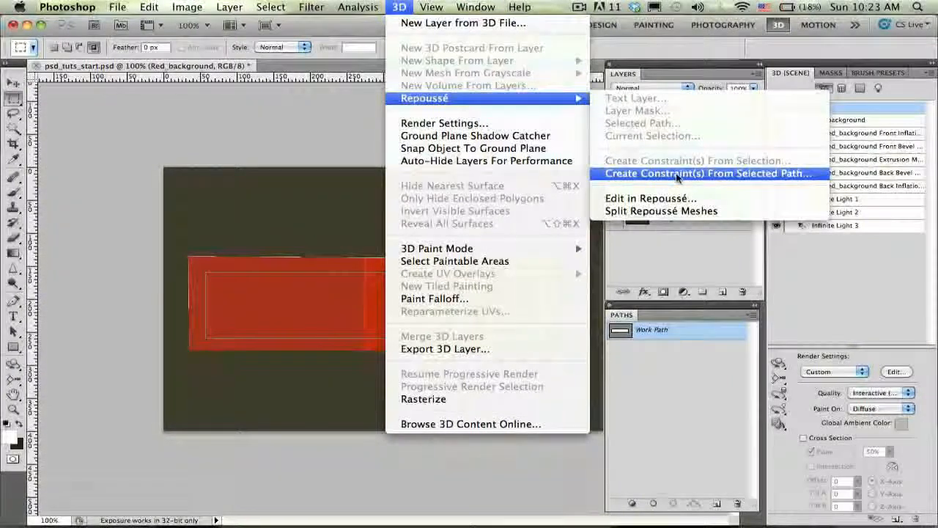
click(707, 173)
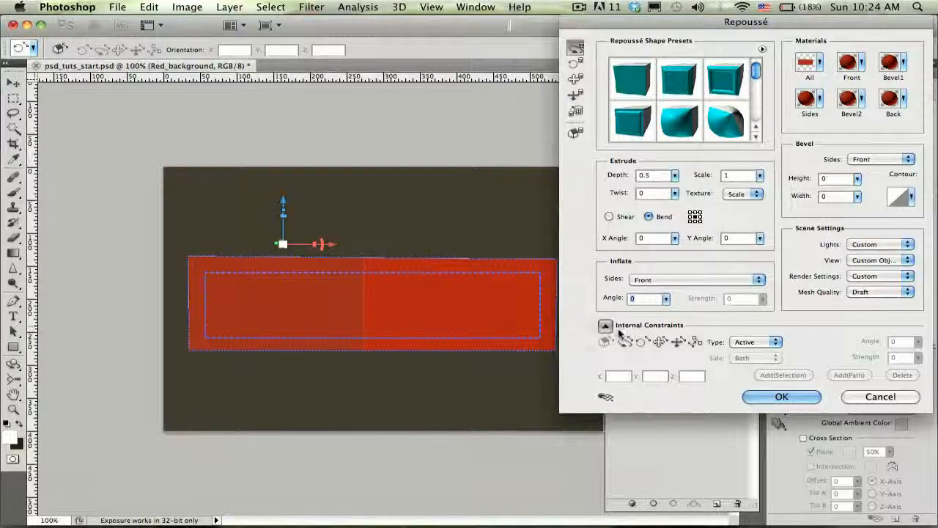
Set the inner rectangle constraint to Hole and apply the Repoussé extrusion.
click(624, 342)
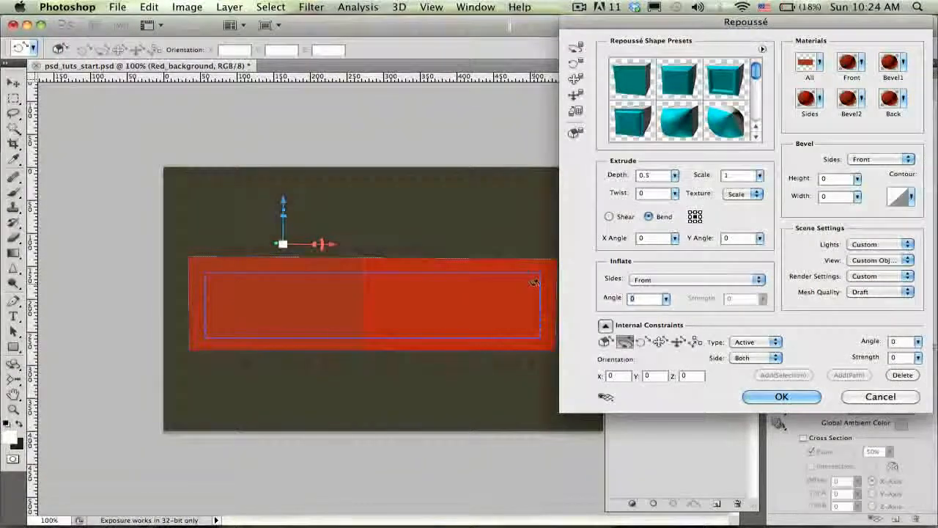
click(771, 341)
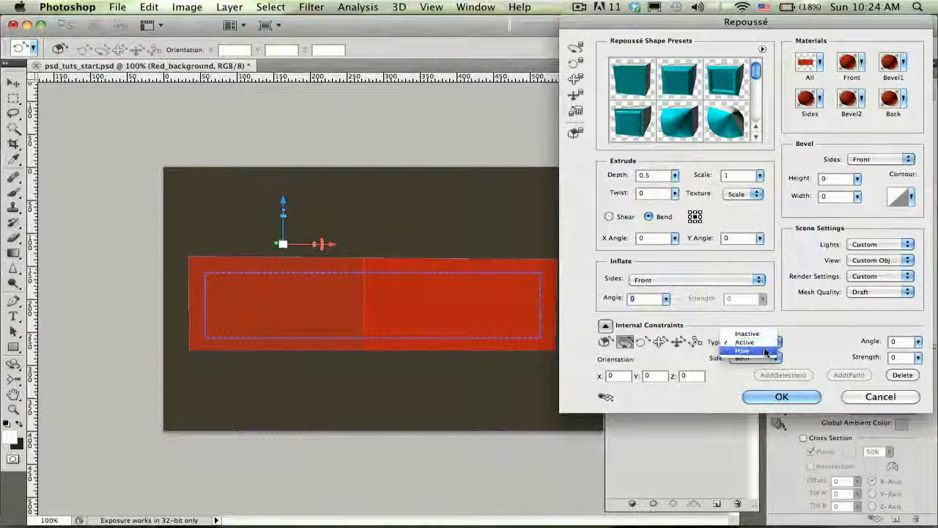
click(742, 358)
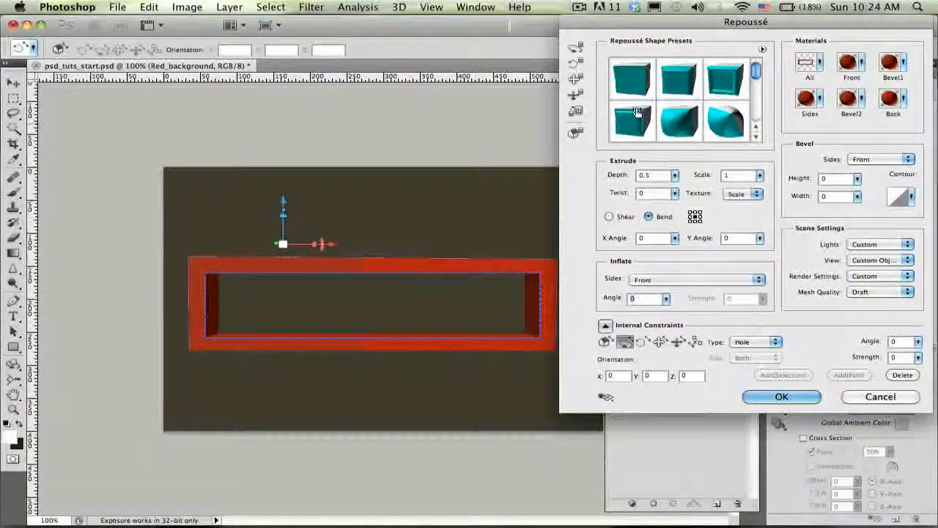
click(781, 395)
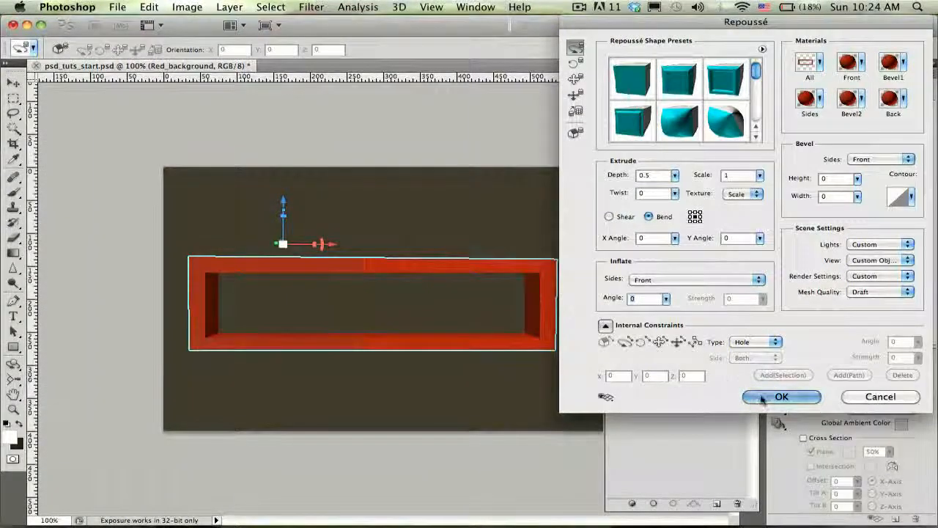
click(782, 396)
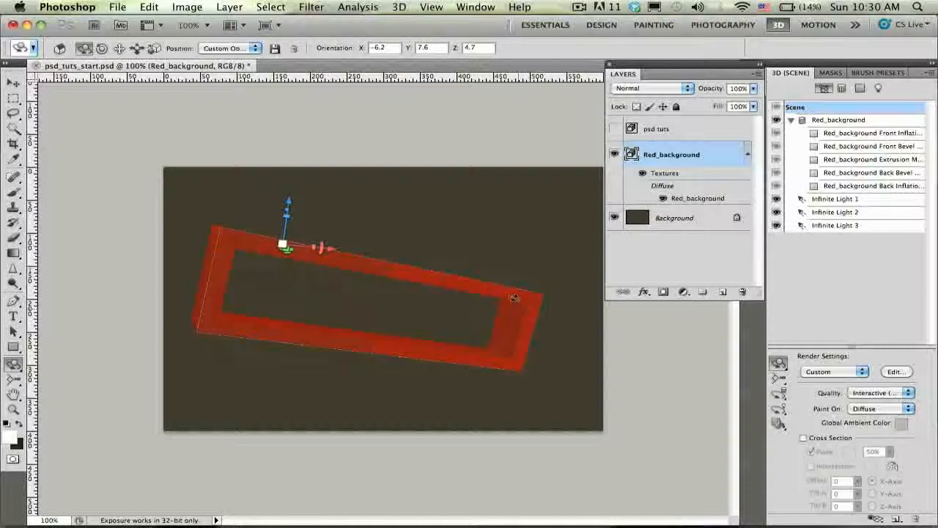
Rotate the hollow red frame in 3D until it sits at its final angled tilt.
drag(286, 250, 281, 252)
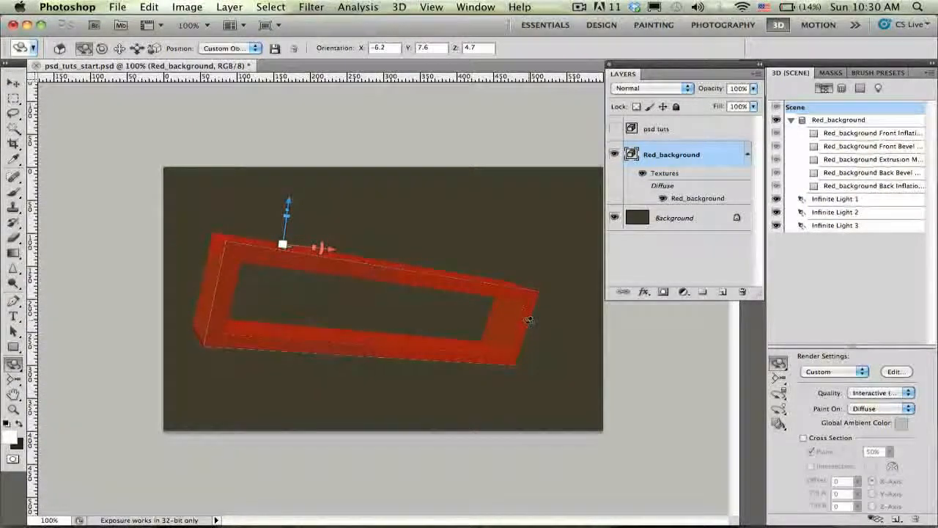
drag(528, 319, 475, 304)
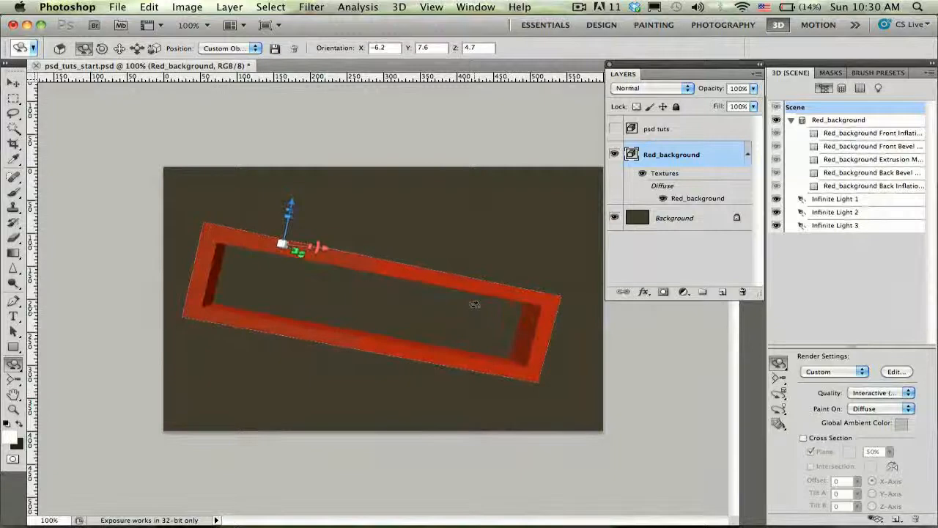
drag(475, 303, 510, 325)
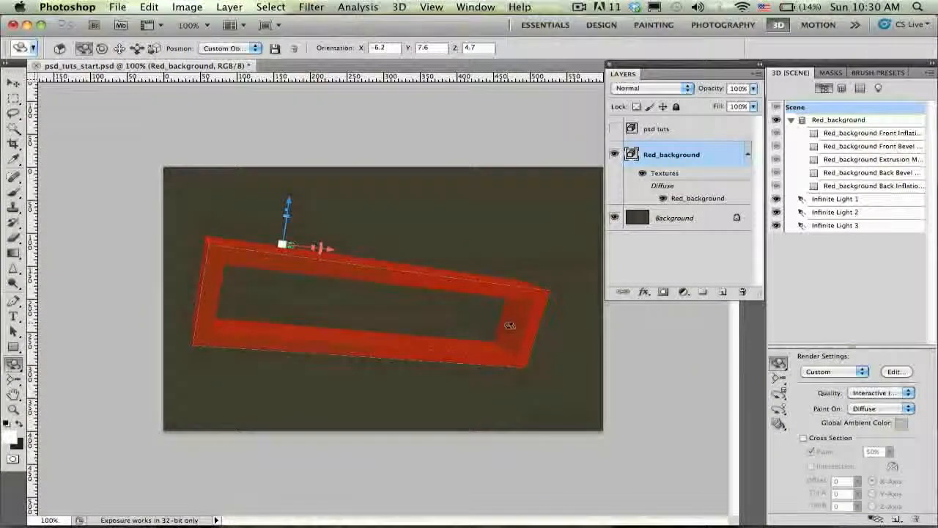
drag(510, 326, 220, 253)
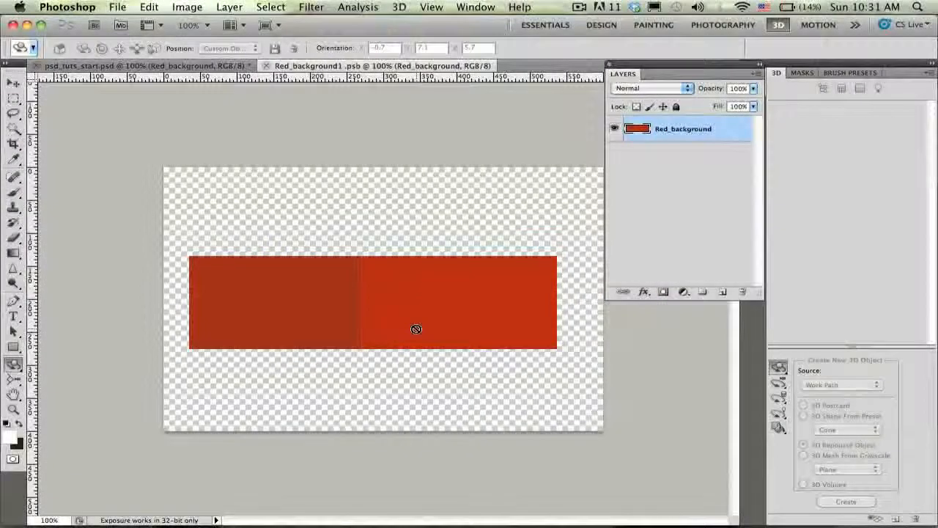
Trim the texture document to its opaque area using Image > Trim on transparent pixels.
click(188, 6)
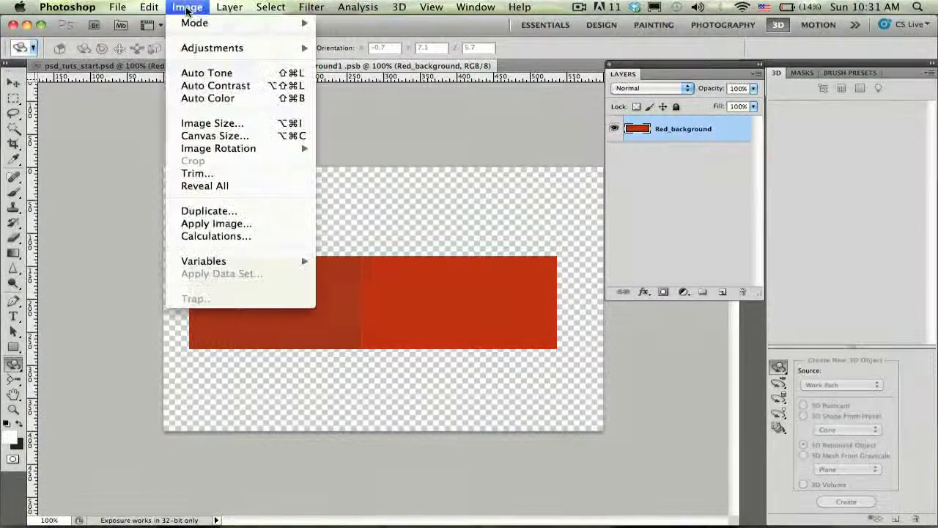
mouse_move(190, 176)
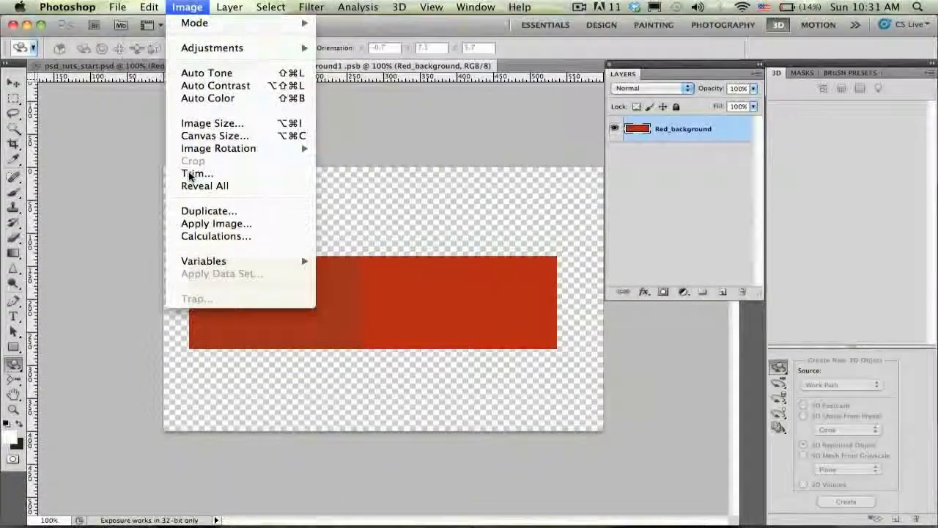
click(196, 173)
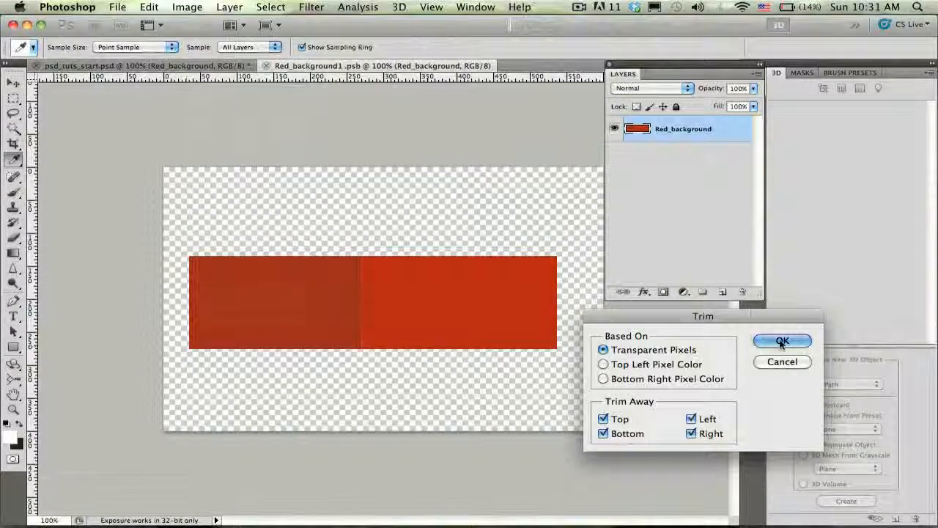
click(781, 340)
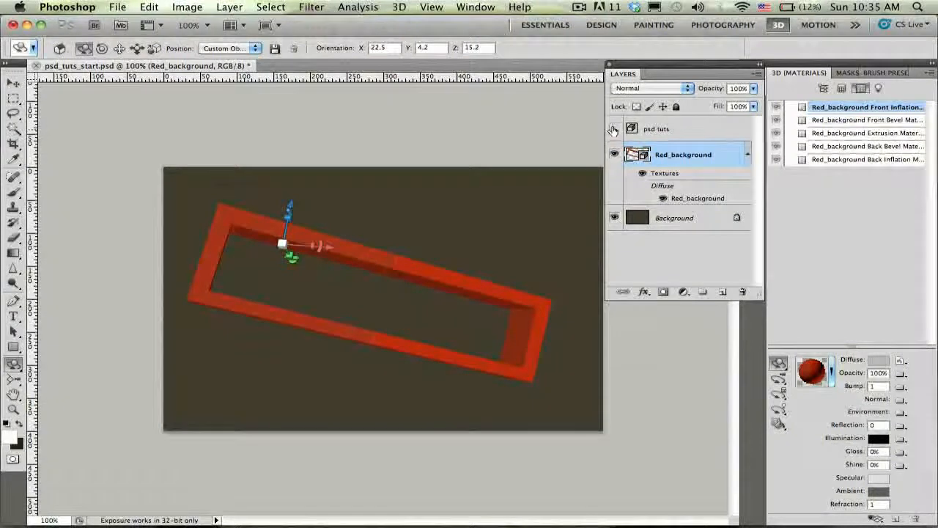
Show and select the 'psd tuts' layer, then nudge the 3D text's tilt over the frame.
click(615, 129)
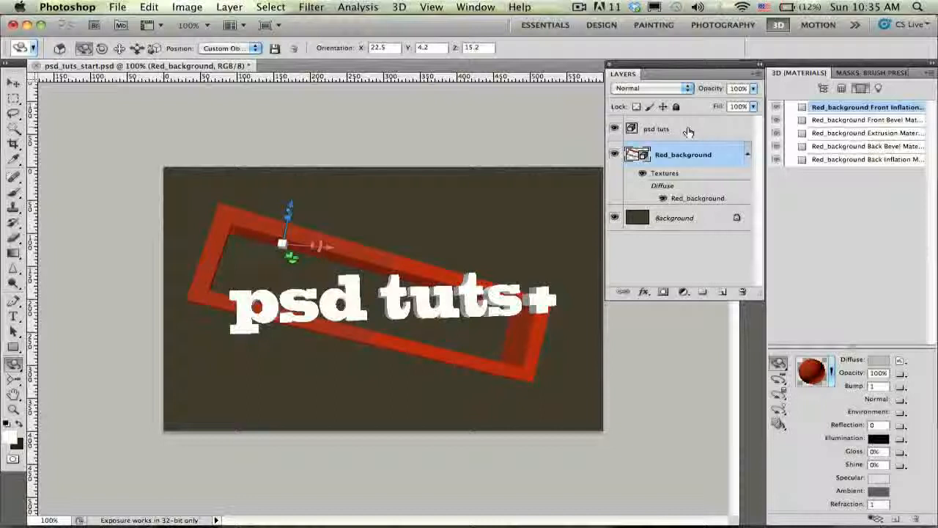
click(657, 129)
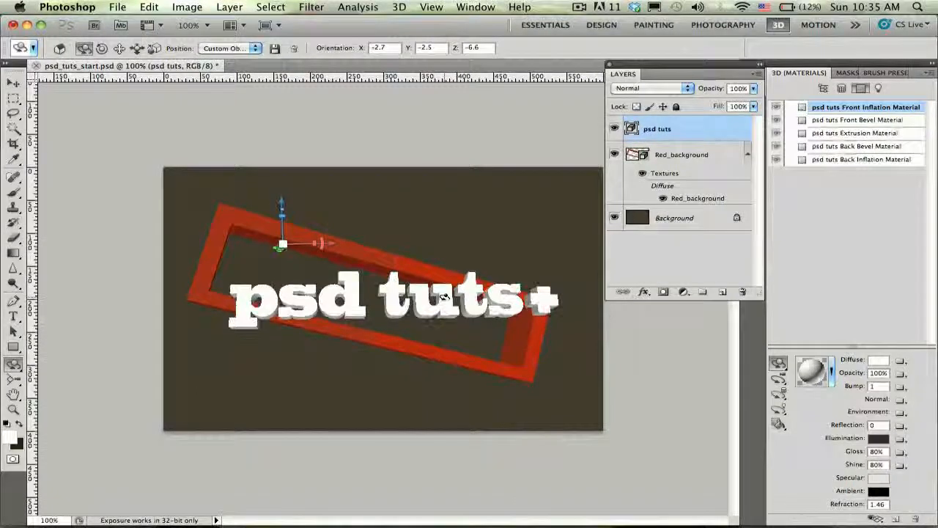
drag(381, 308, 403, 293)
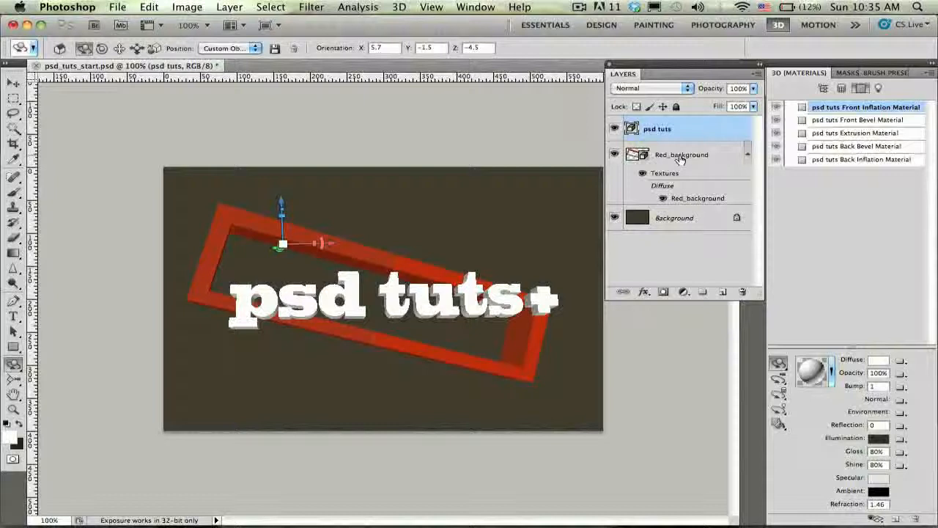
Merge the psd tuts text layer and the red frame layer into a single 3D scene via 3D > Merge 3D Layers.
click(682, 154)
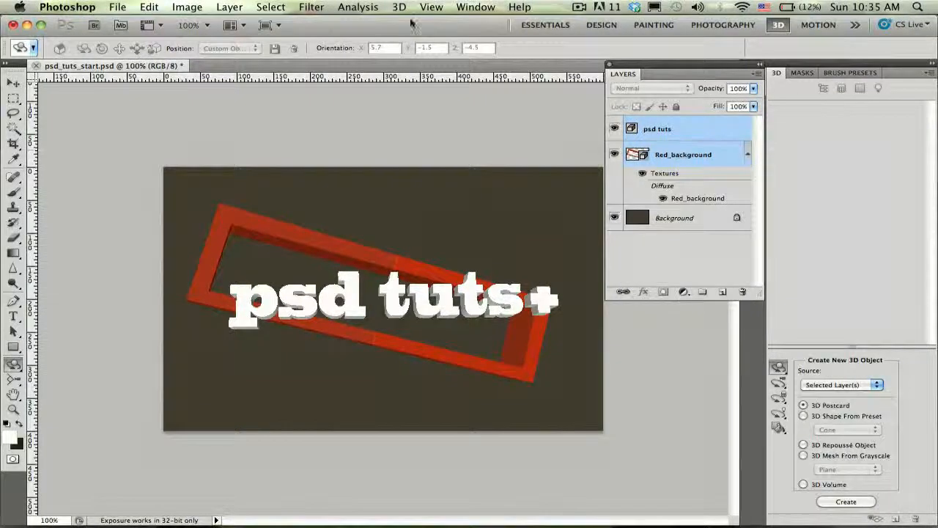
click(398, 5)
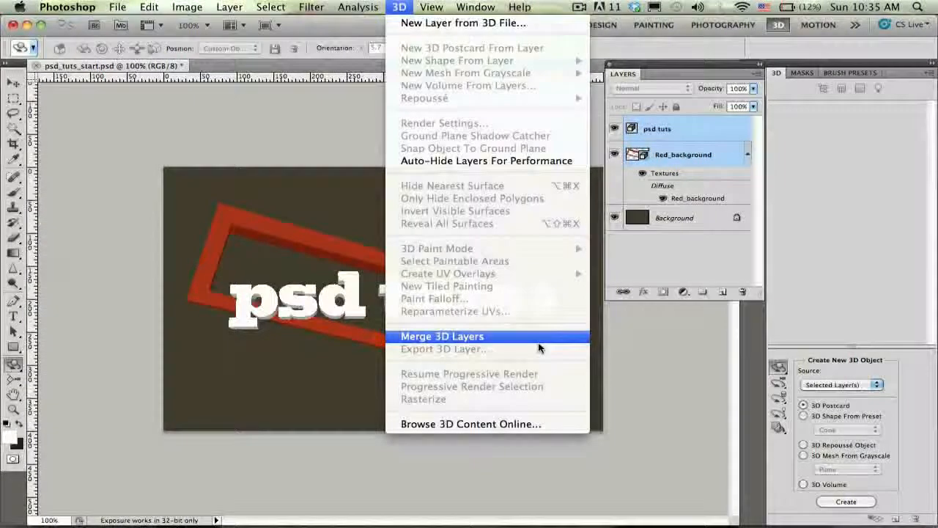
click(443, 335)
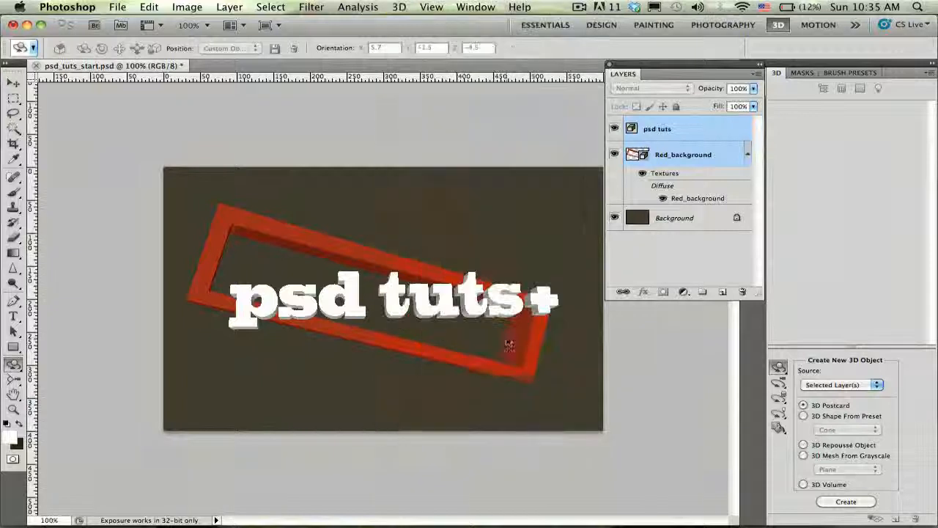
click(683, 154)
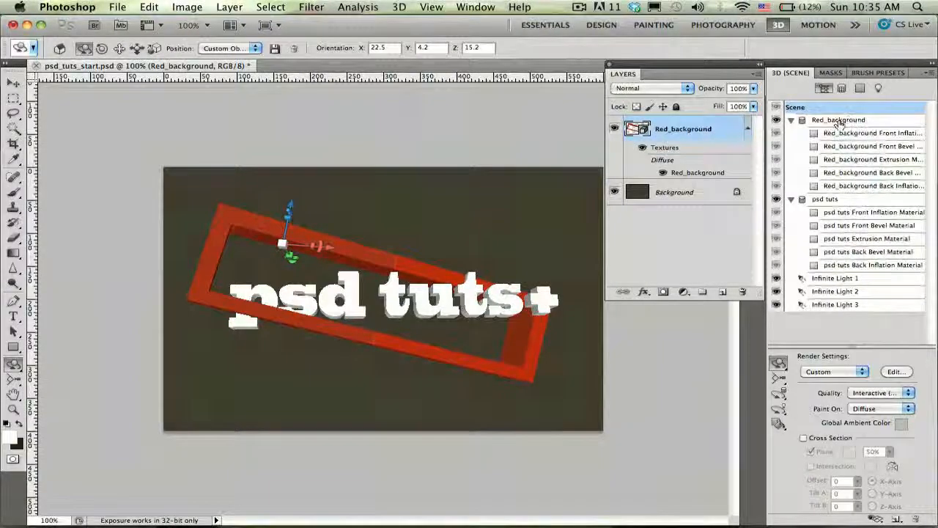
Filter the 3D panel to meshes and select the psd tuts text mesh of the merged scene.
click(842, 88)
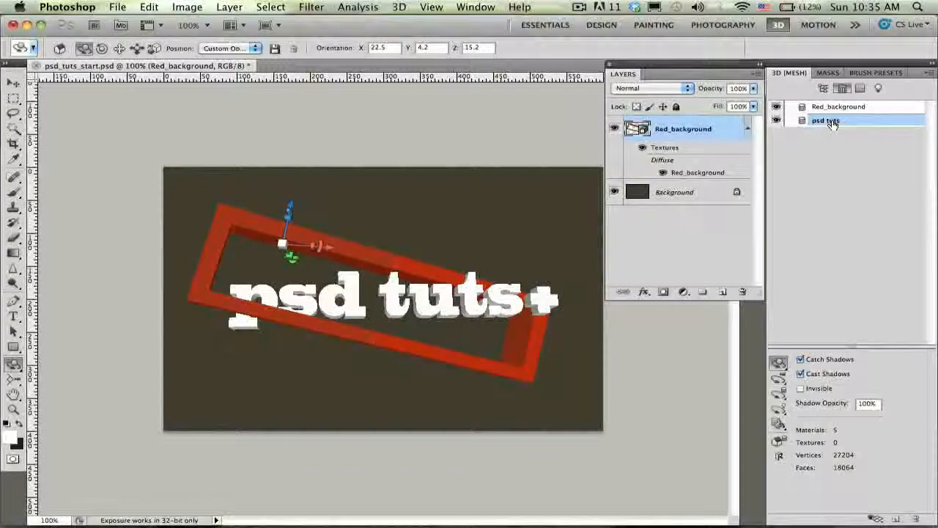
click(777, 121)
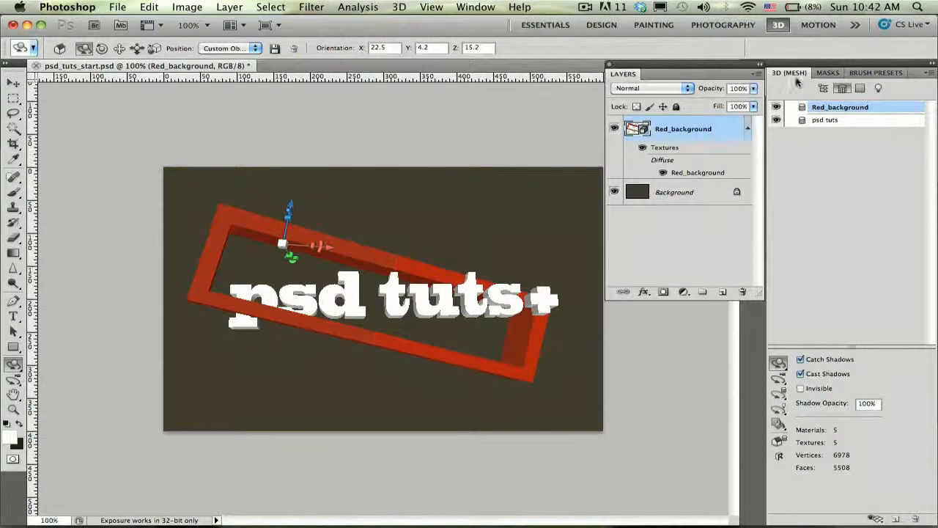
Select the psd tuts mesh so it can be rotated to lean through the hollow red frame.
click(827, 120)
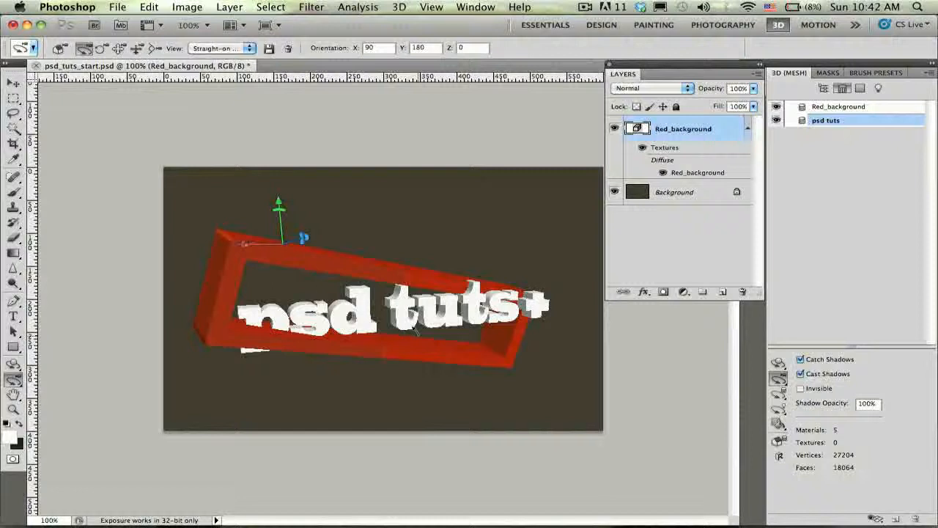
Show the 3D ground plane overlay and move the psd tuts mesh to nest inside the tilted red frame.
click(876, 519)
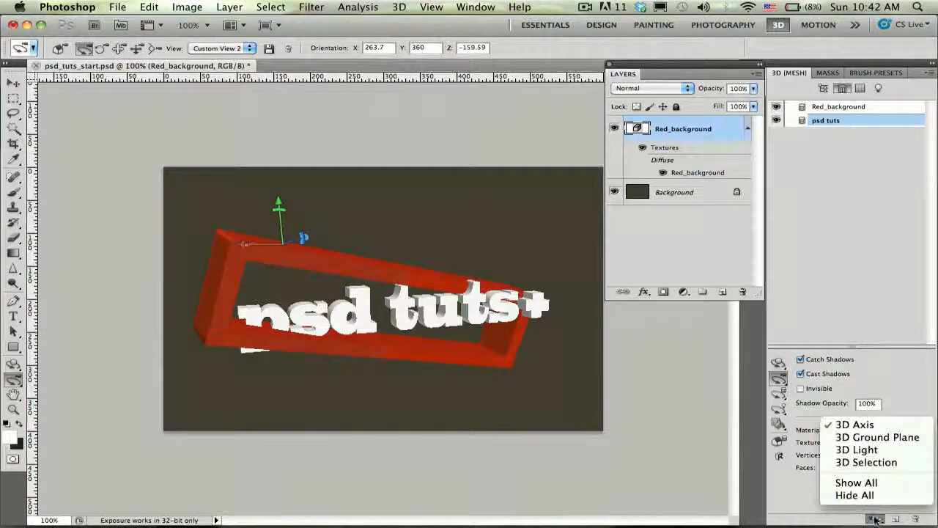
click(876, 437)
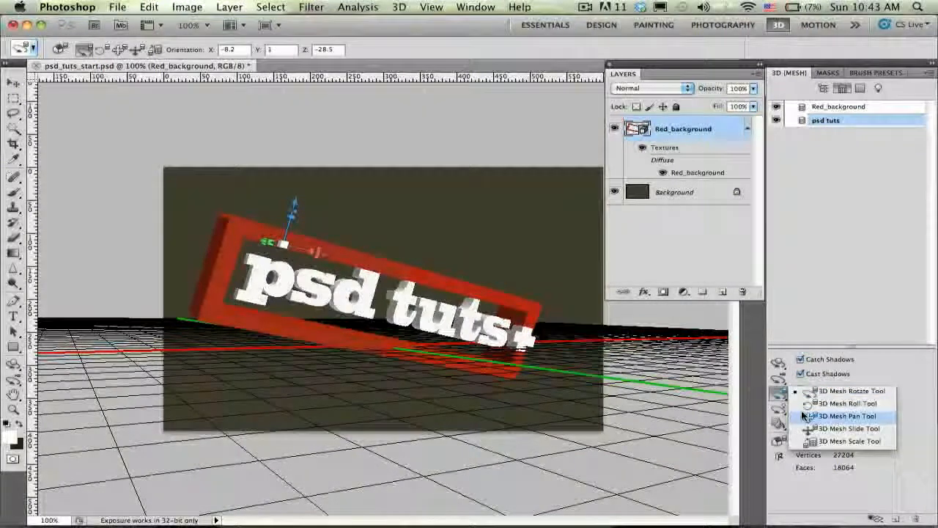
click(844, 416)
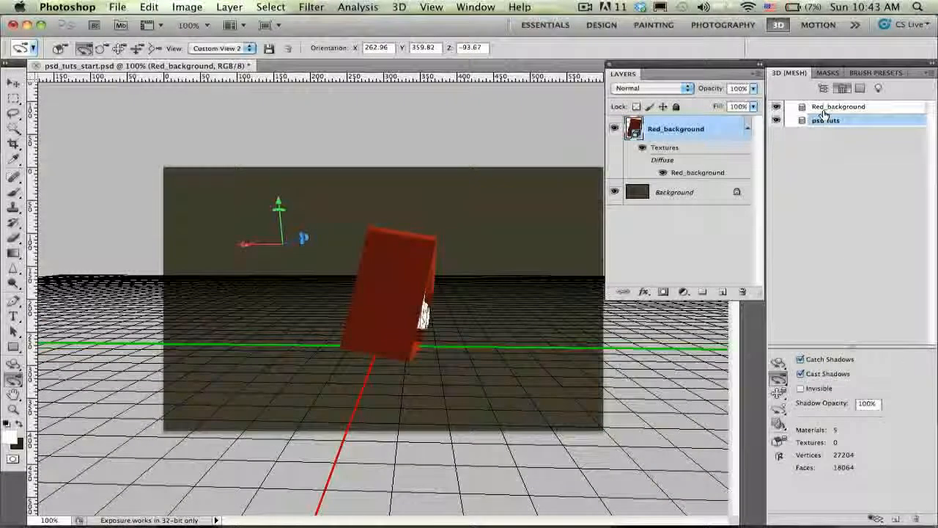
click(825, 120)
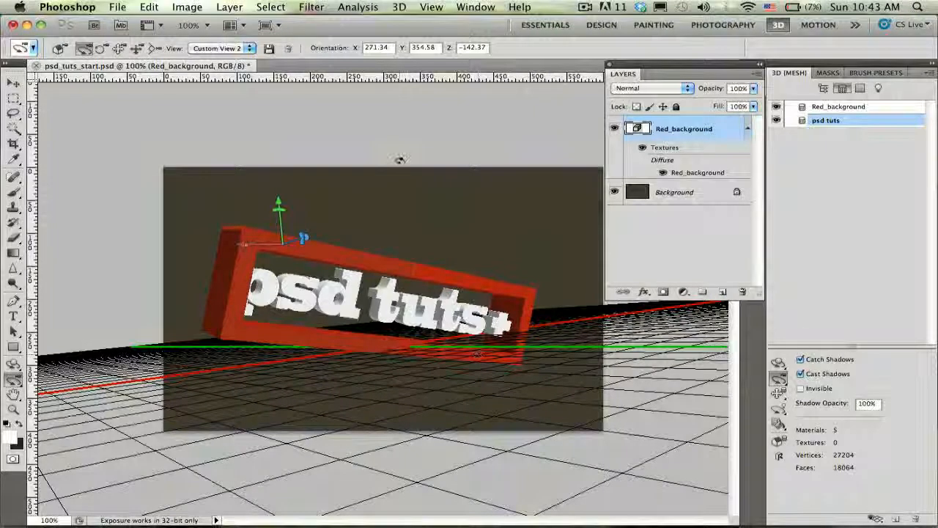
Run 3D > Snap Object To Ground Plane on the merged framed-text scene.
click(398, 5)
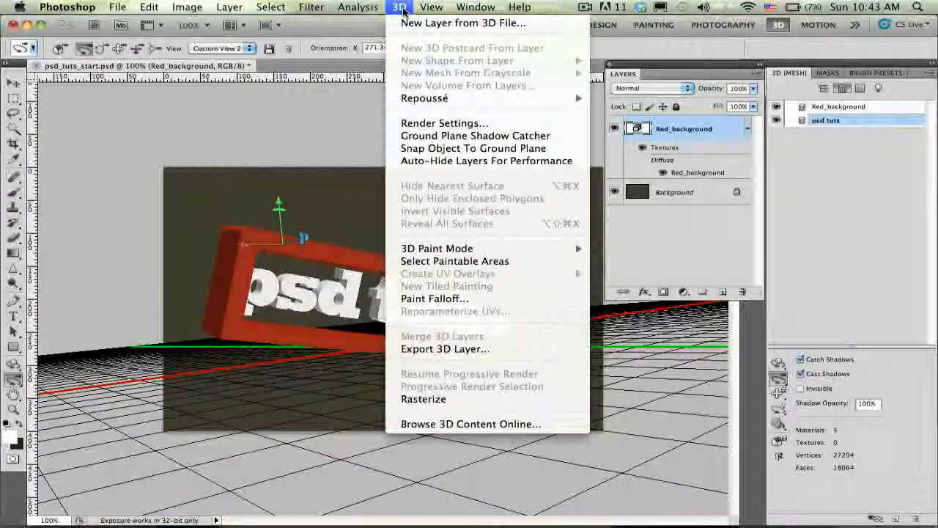
mouse_move(472, 148)
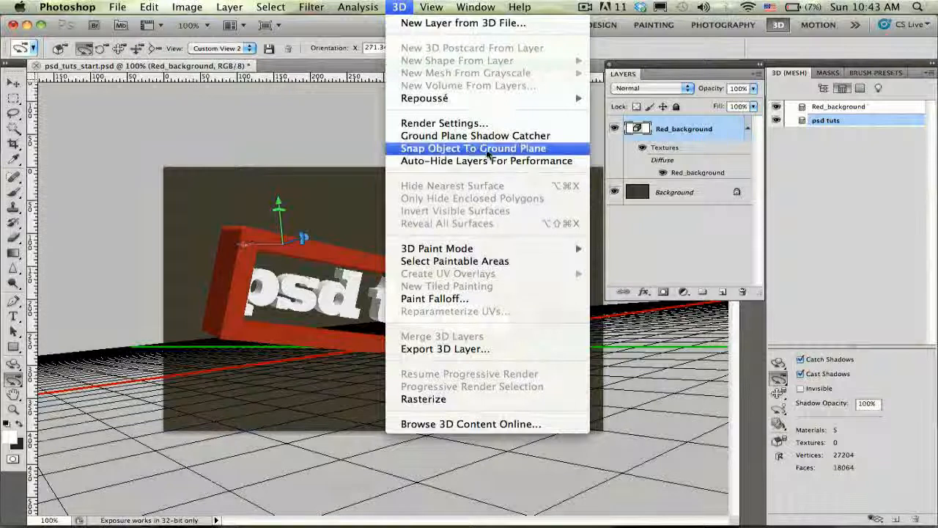
click(472, 148)
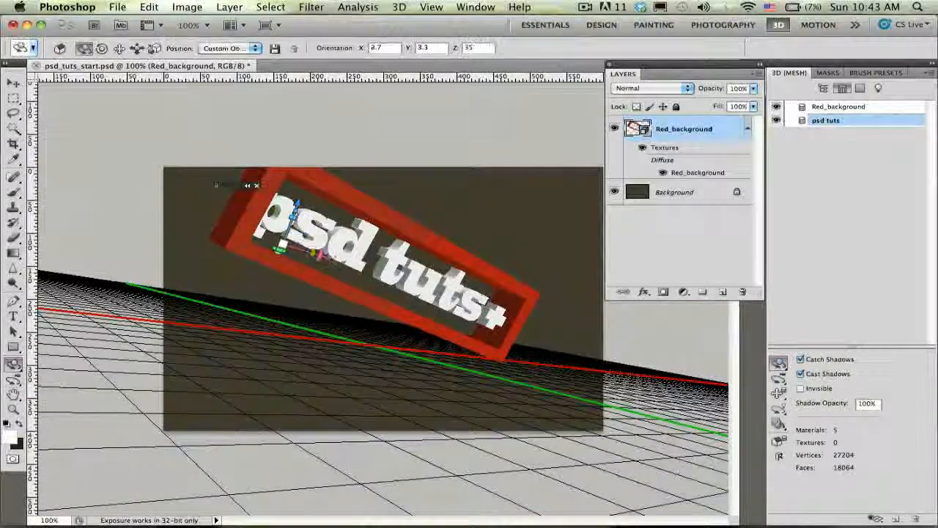
drag(286, 242, 293, 252)
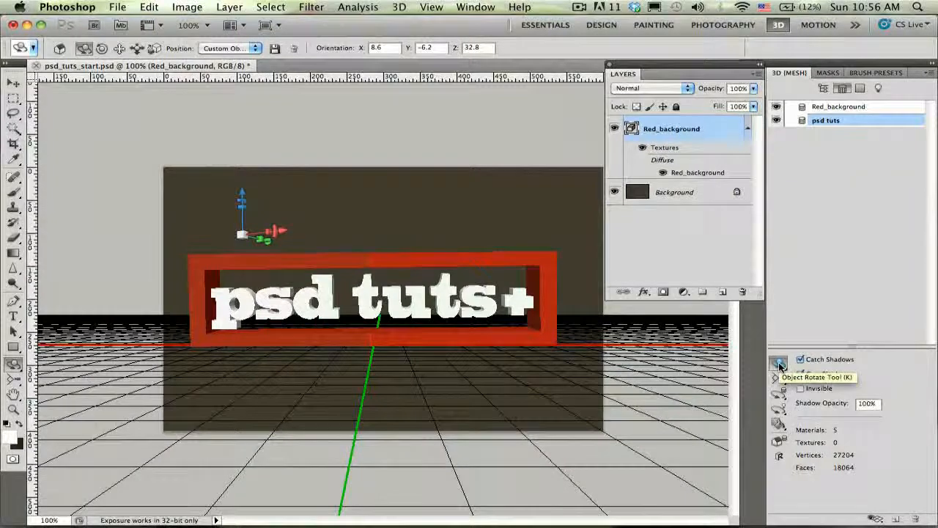
Rotate the whole framed-text object to face the viewer squarely.
click(780, 364)
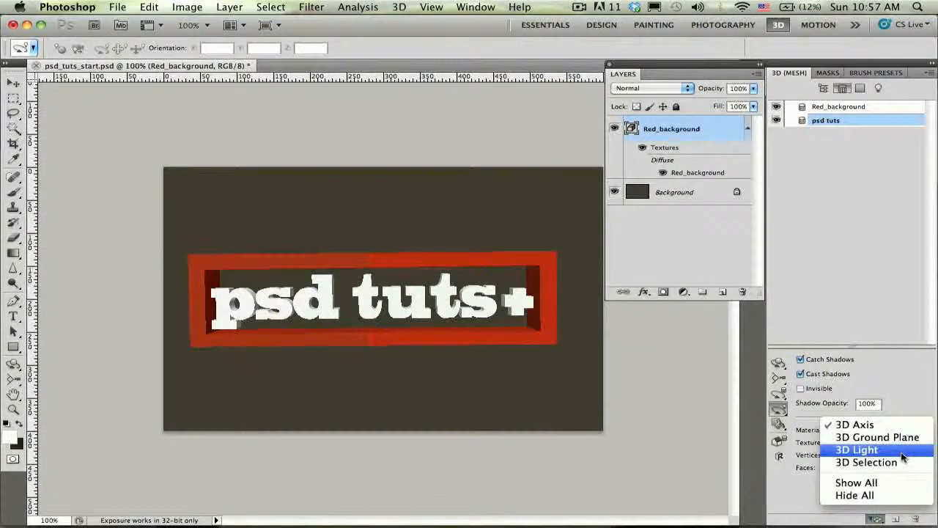
Show the 3D light guides and swing Infinite Light 1 to a new direction over the framed text.
click(856, 448)
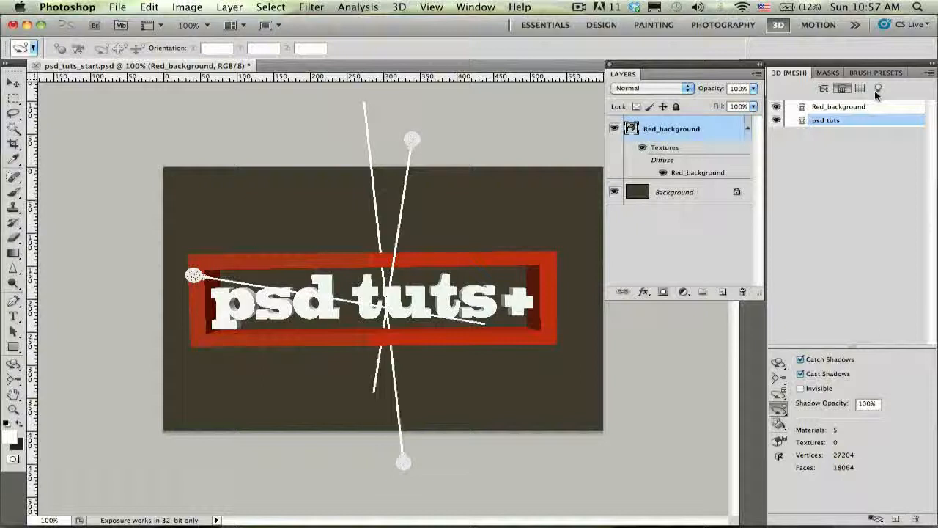
click(878, 88)
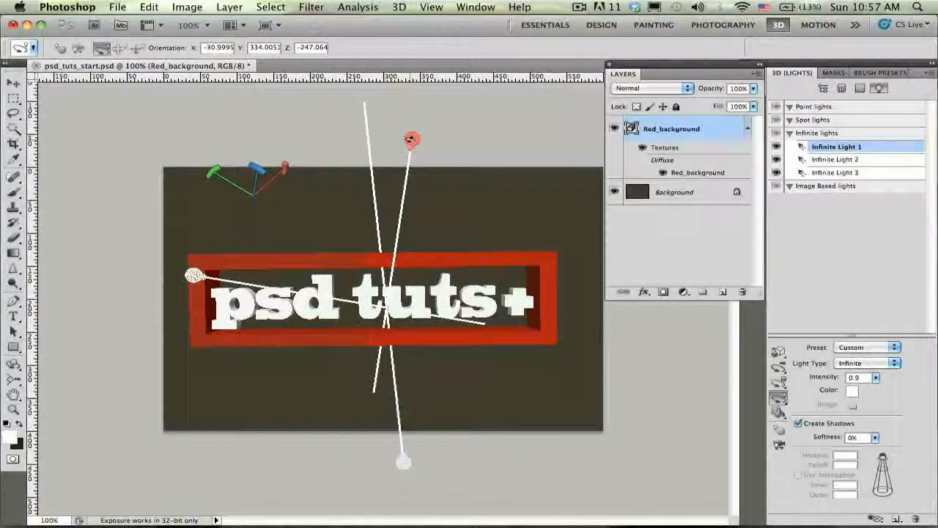
drag(411, 139, 505, 225)
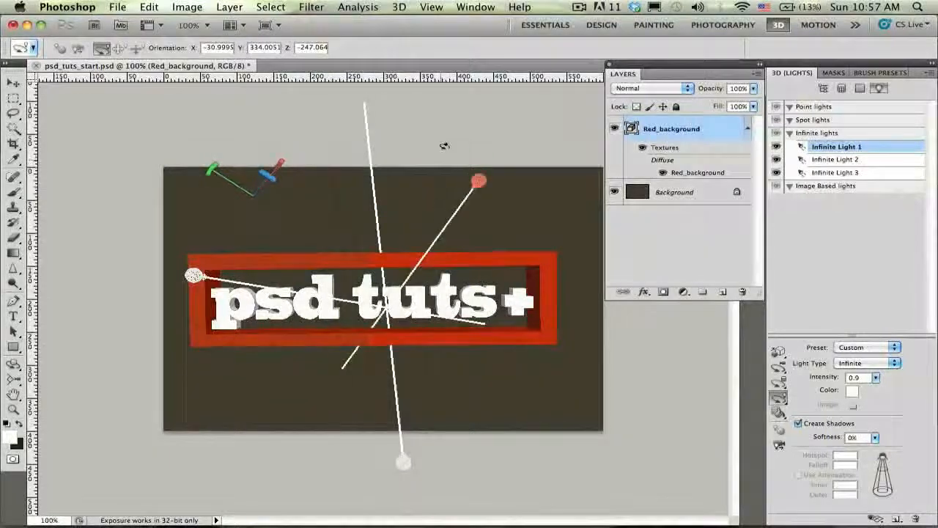
drag(478, 182, 478, 139)
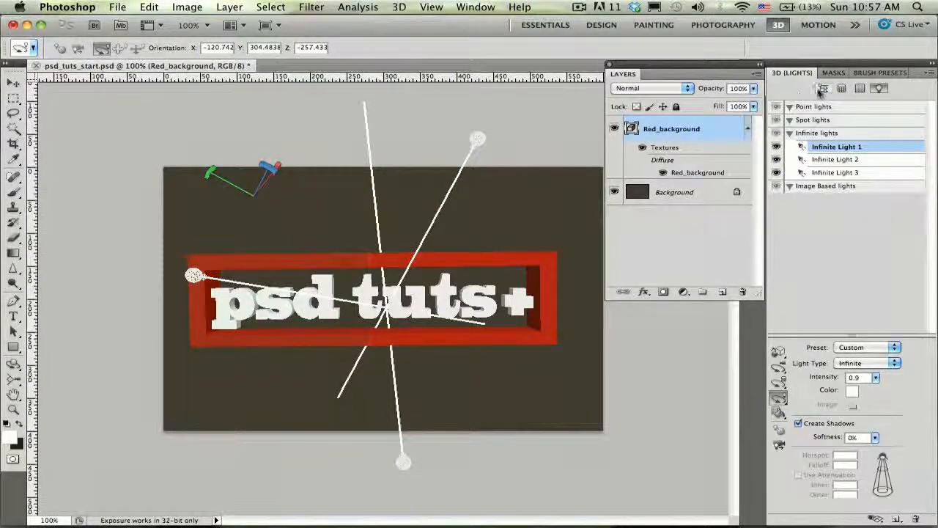
click(824, 88)
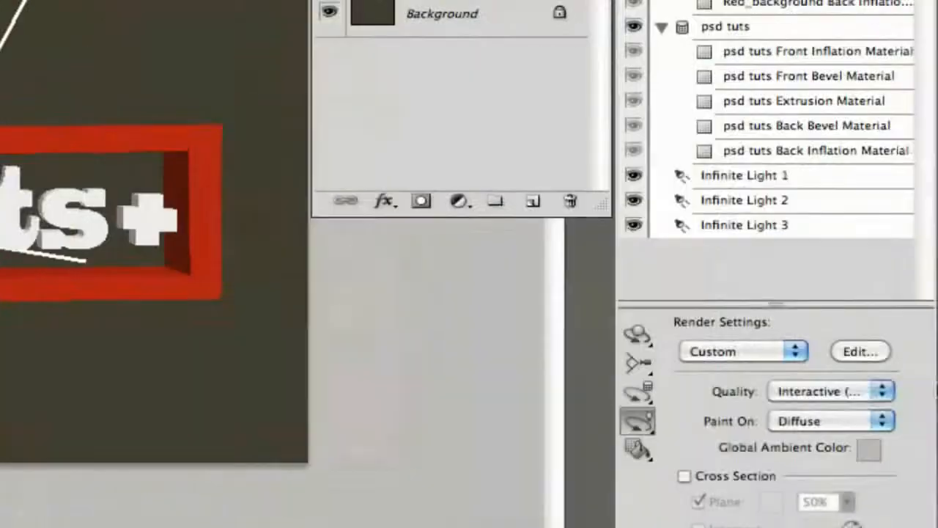
Set the scene's render quality to Ray Traced in the 3D Scene panel.
click(830, 390)
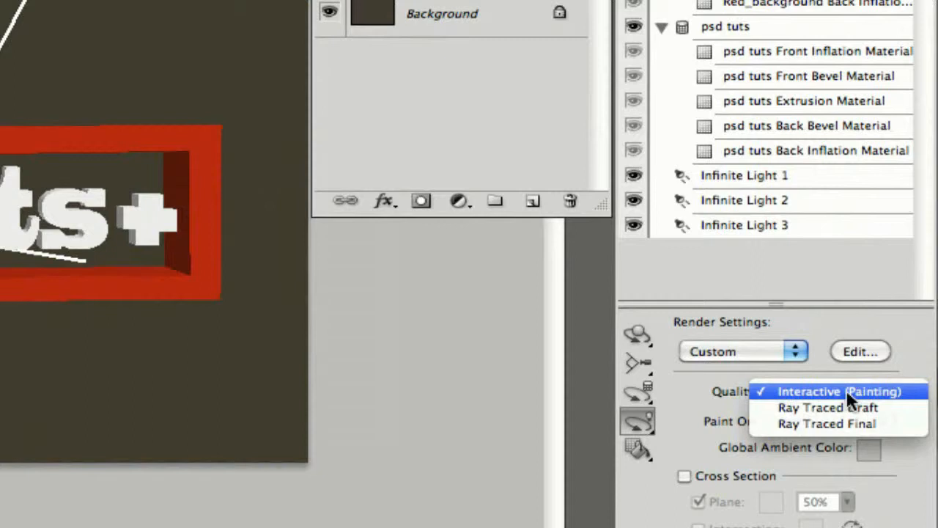
mouse_move(856, 402)
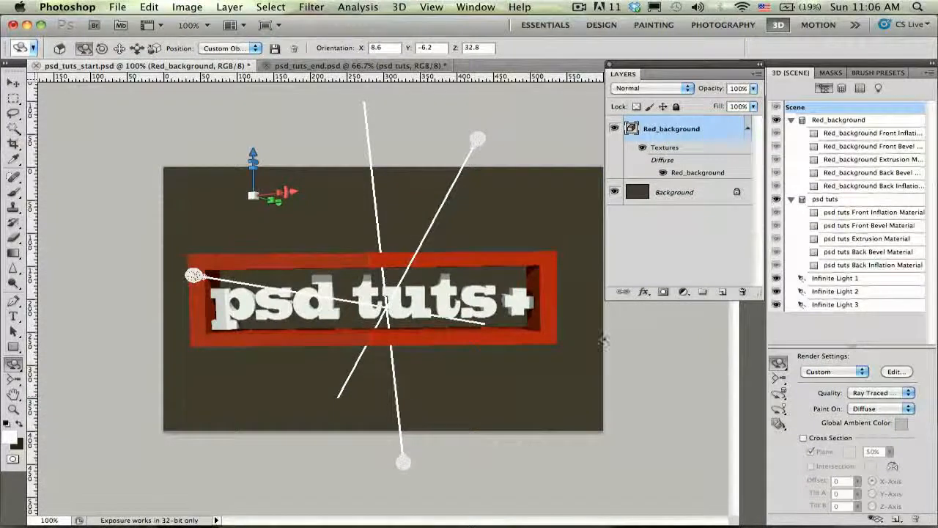
click(398, 6)
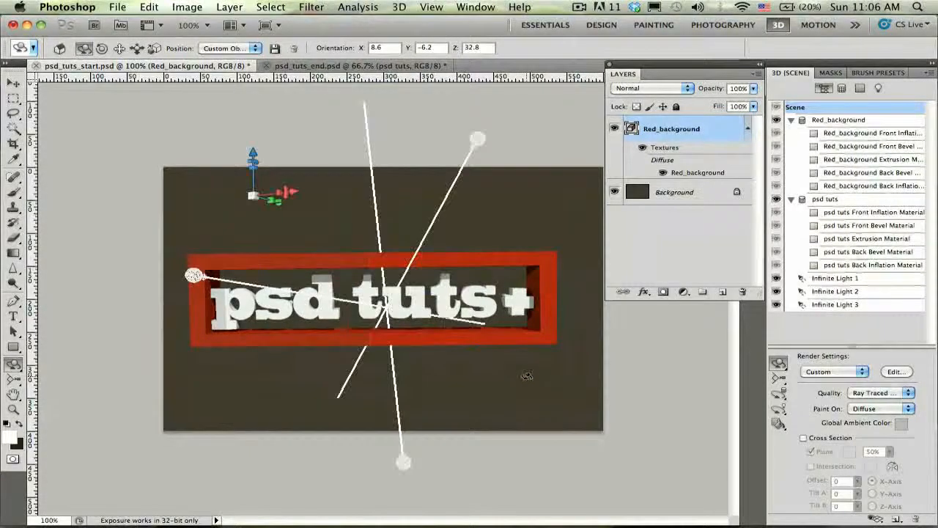
Lasso a freehand selection around the + character of the rendered text, then clear it.
click(13, 112)
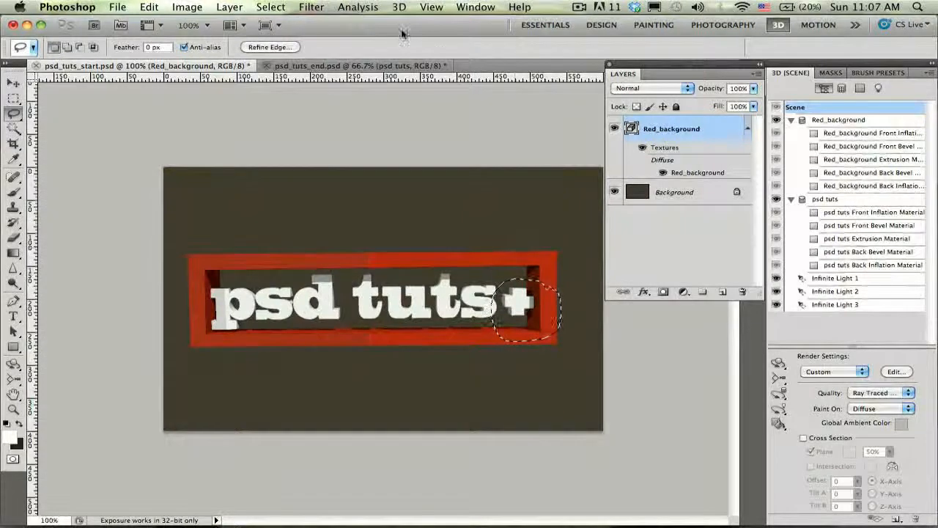
click(399, 6)
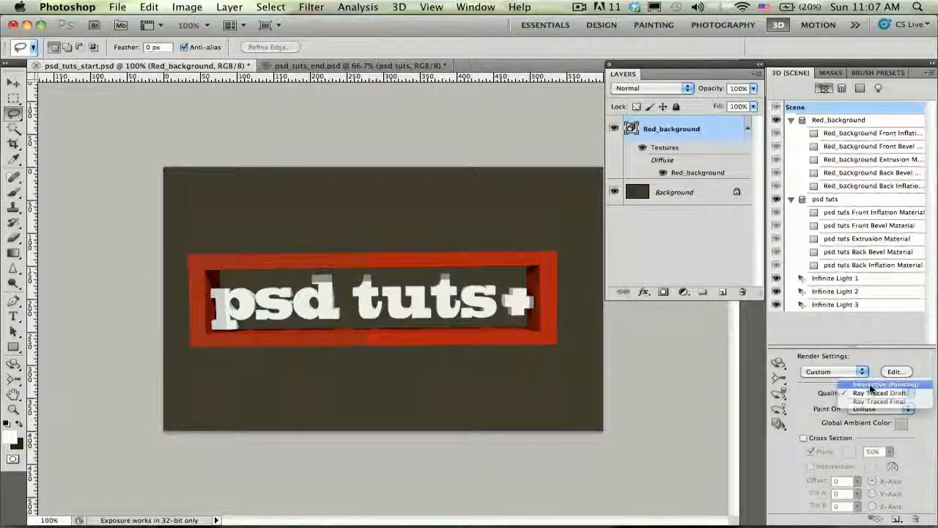
Return render quality to Interactive so the infinite lights can be re-aimed into a crossed arrangement.
click(885, 384)
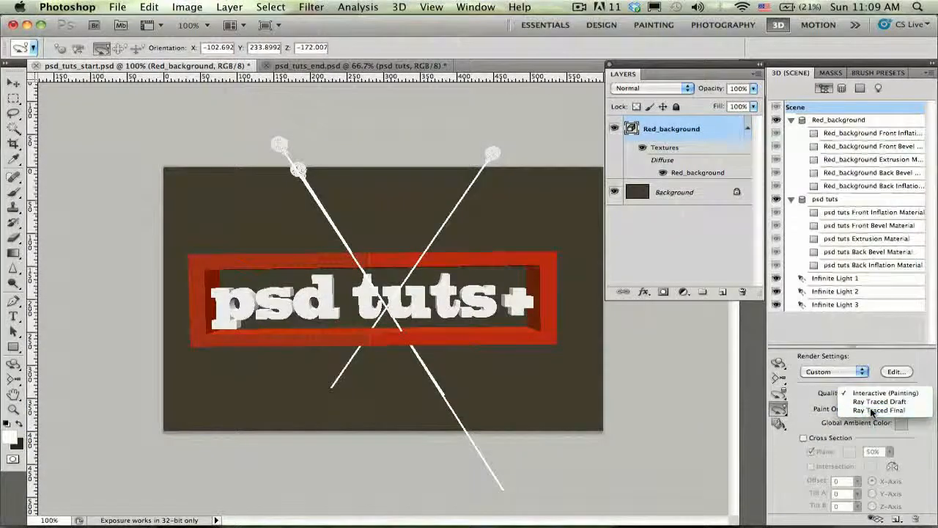
Set the render Quality to Ray Traced Final for the framed 'psd tuts' text.
click(878, 411)
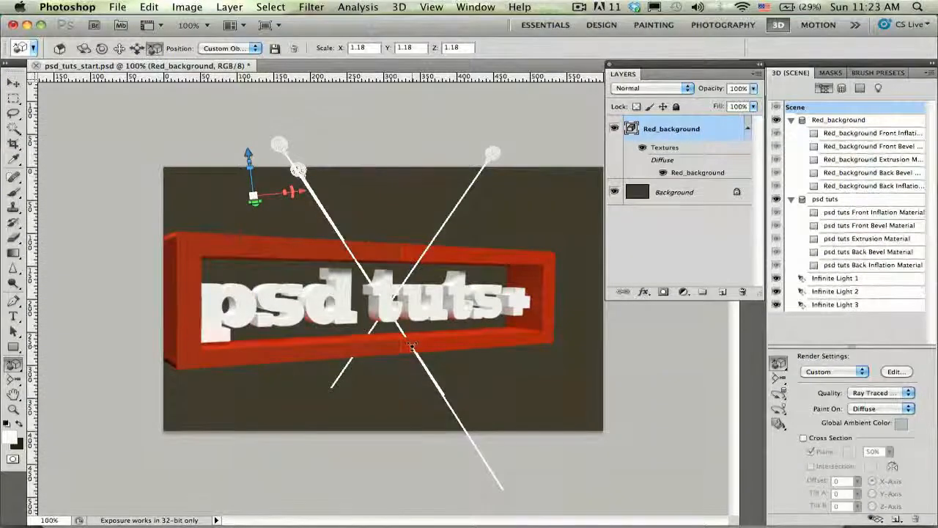
click(399, 6)
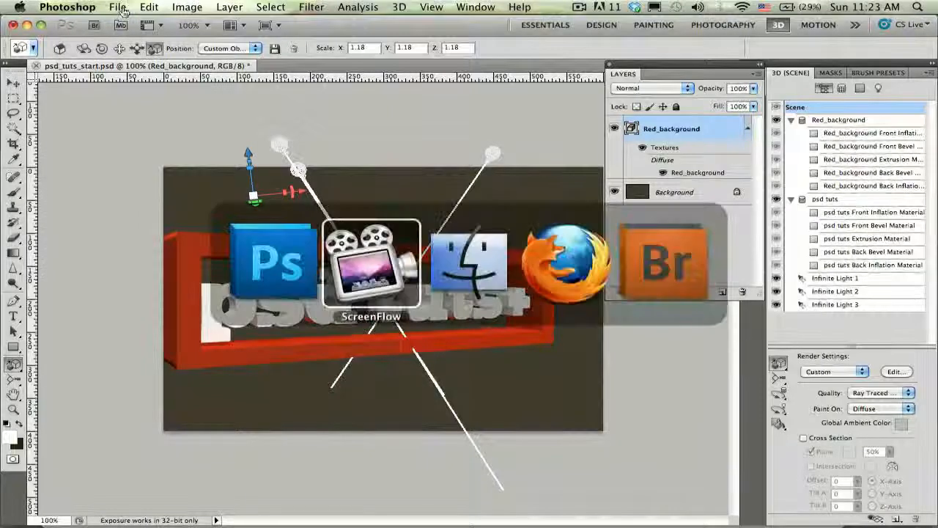
click(564, 264)
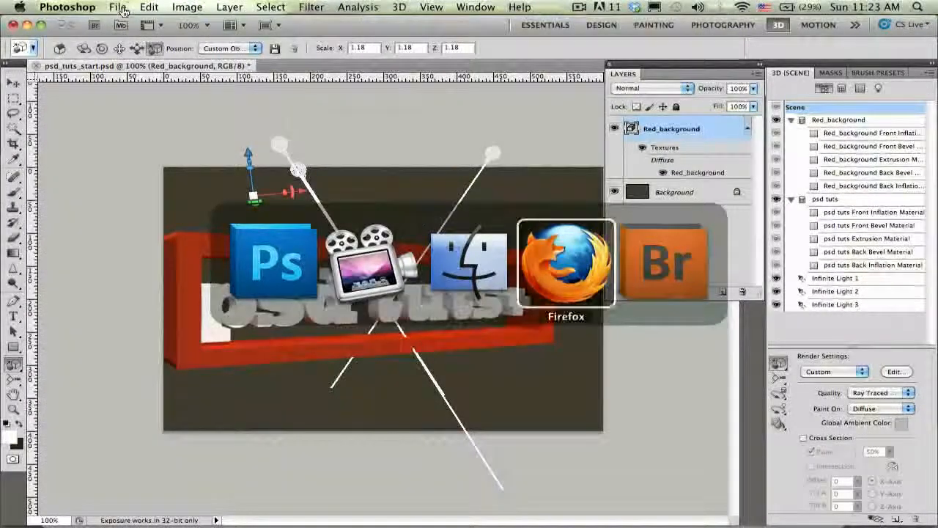